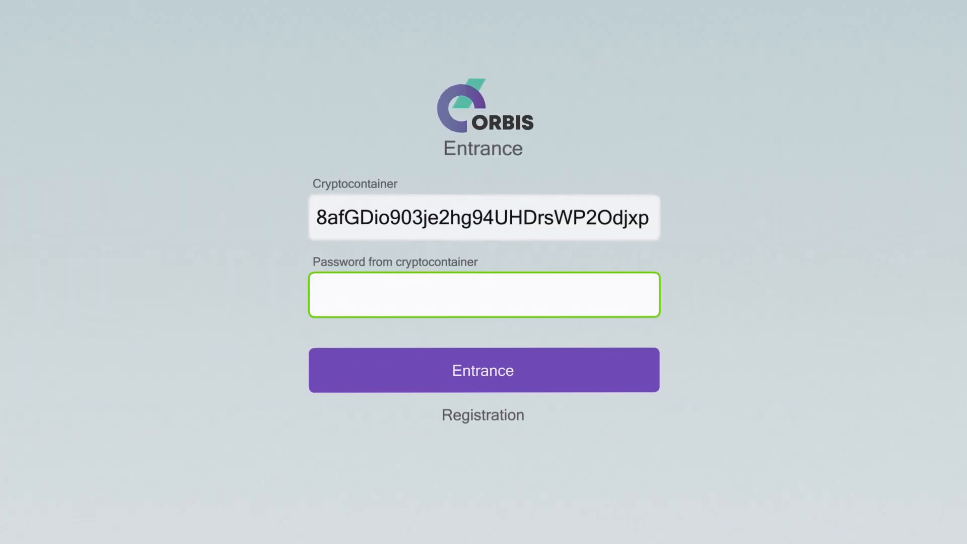
- Enter the cryptocontainer password and submit the login to reveal the seed phrase
{"action": "type", "text": "password"}
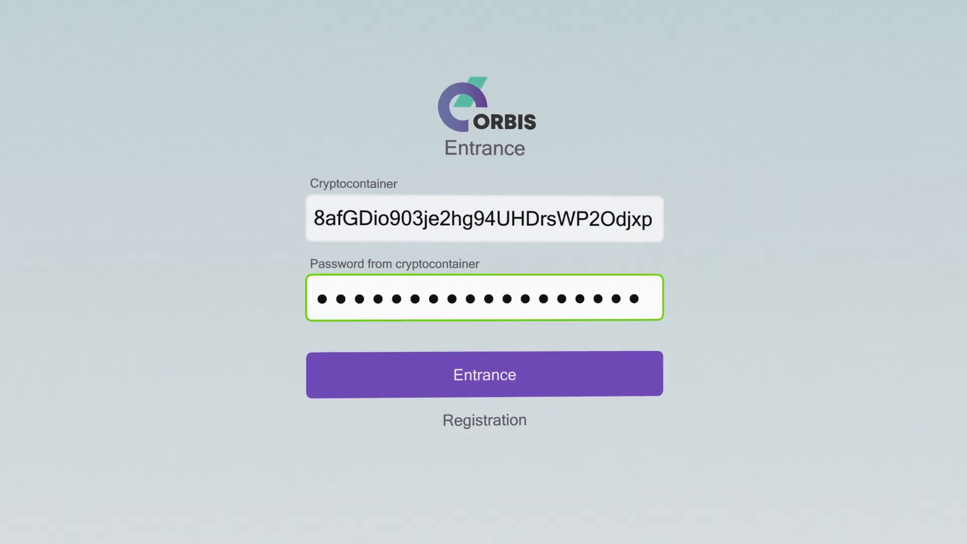
{"action": "left_click", "coordinate": [485, 373]}
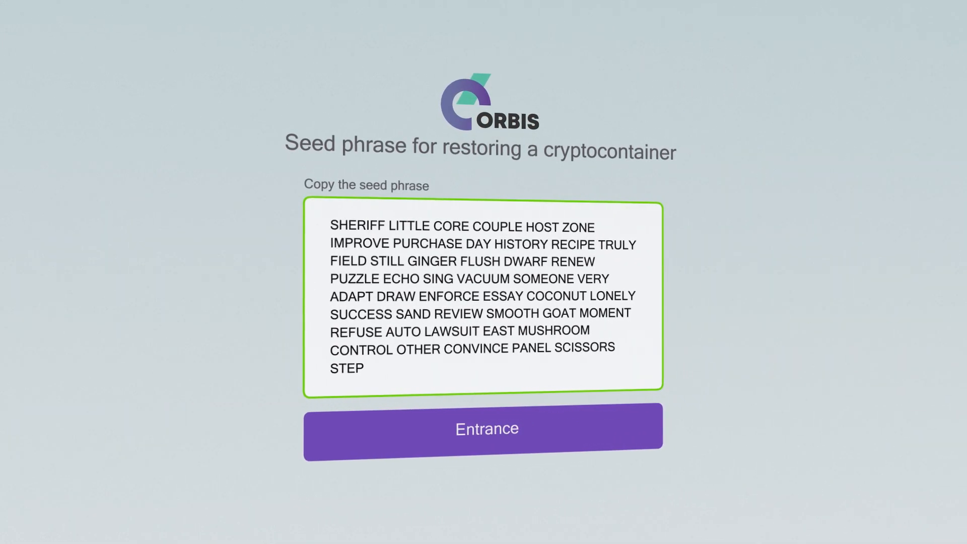
- Copy the whole seed phrase via the context menu and continue back to the Entrance page
{"action": "right_click", "coordinate": [481, 296]}
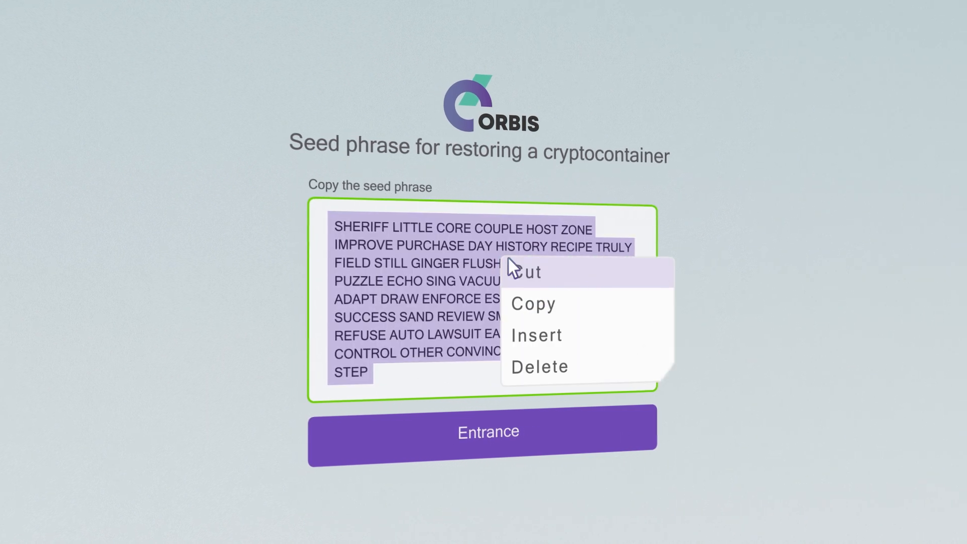
{"action": "left_click", "coordinate": [531, 303]}
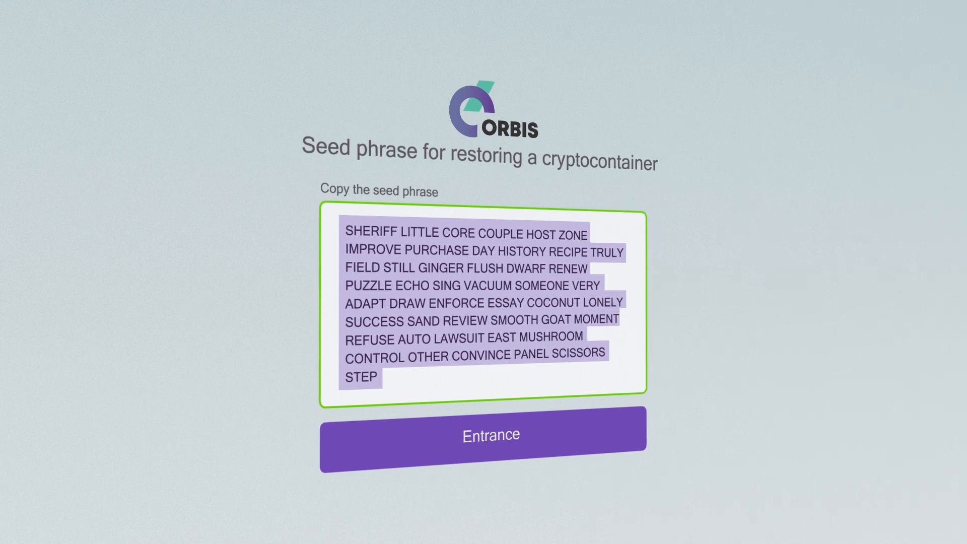
{"action": "left_click", "coordinate": [483, 433]}
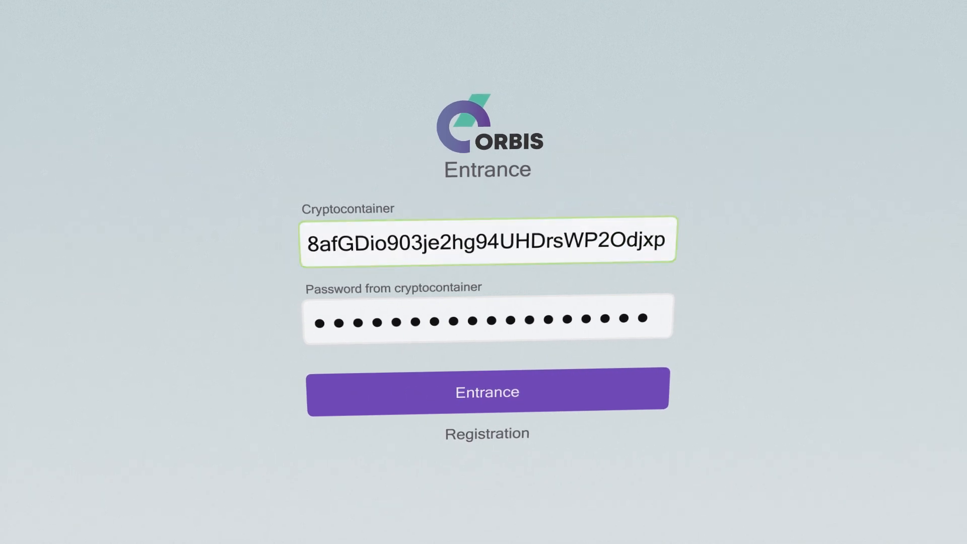
- Log in to the cryptocontainer with the filled-in ID and password, reaching the payment page
{"action": "left_click", "coordinate": [486, 391]}
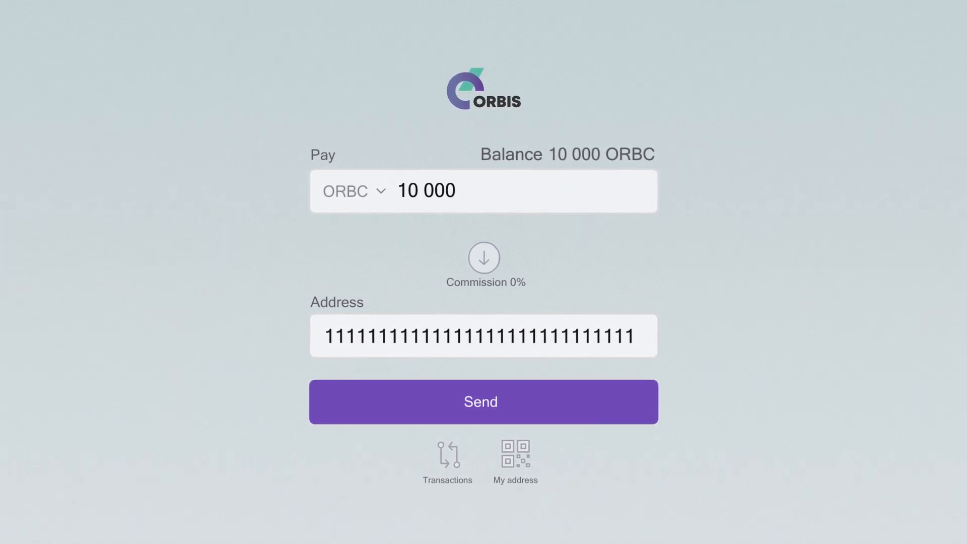
- Send 10 000 ORBC to the entered recipient address, dropping the balance to 0 ORBC
{"action": "left_click", "coordinate": [483, 402]}
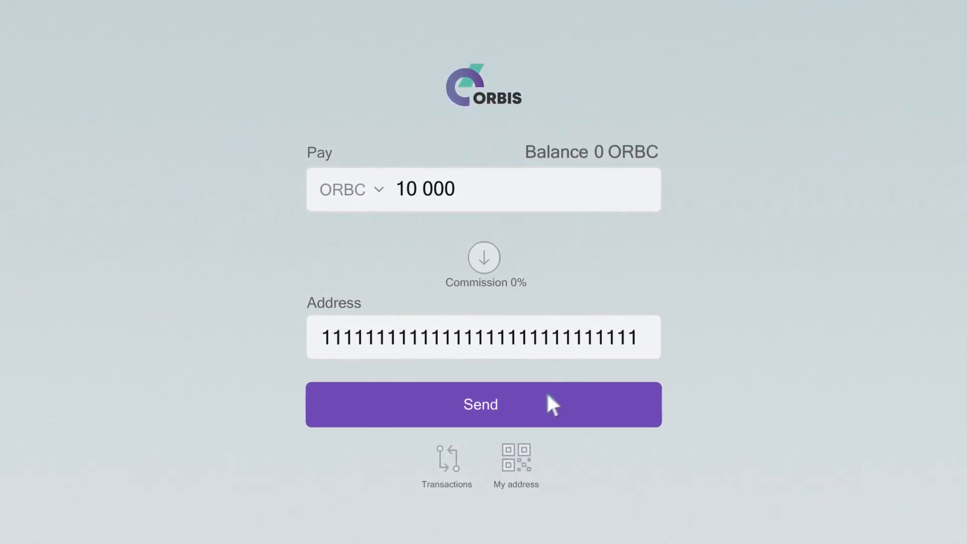